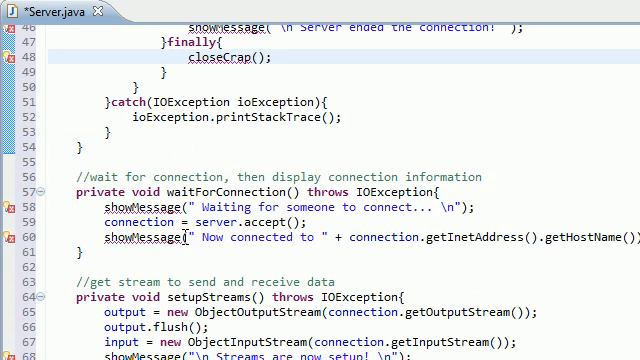
Step: Start a // comment on the blank line below the whileChatting method
{"action": "scroll", "scroll_direction": "down", "scroll_amount": 3}
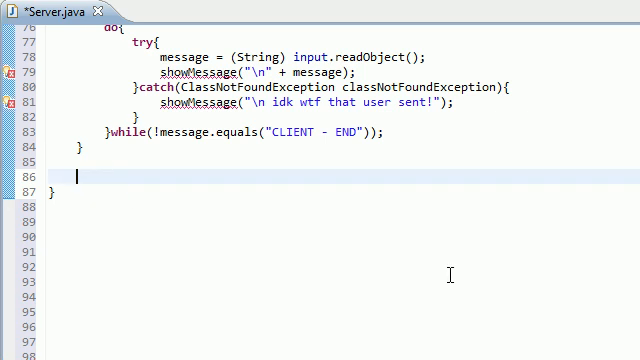
{"action": "type", "text": "//"}
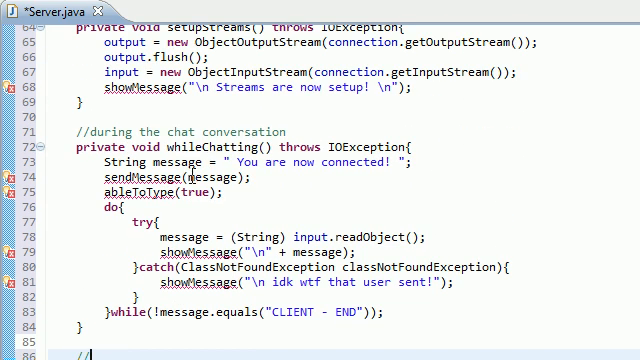
{"action": "scroll", "scroll_direction": "down", "scroll_amount": 3}
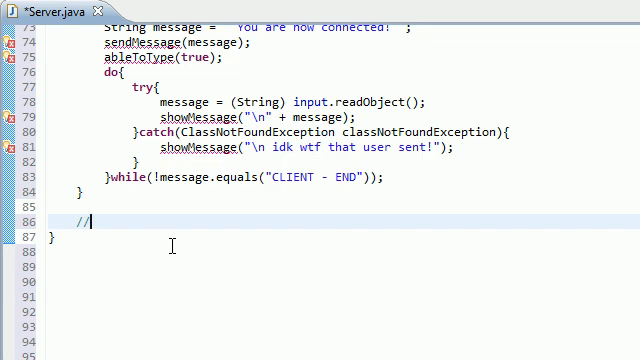
Step: Write the comment 'close streams and sockets after you are done chatting'
{"action": "type", "text": "pri"}
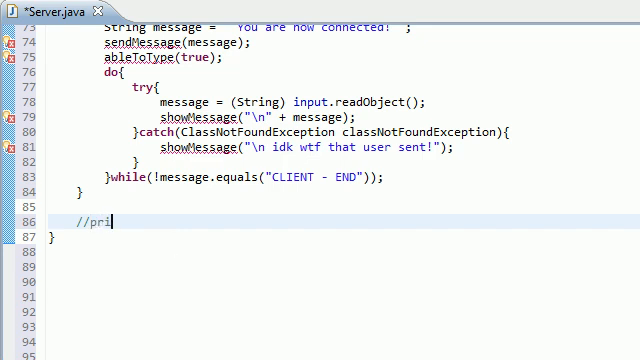
{"action": "key", "text": "BackSpace"}
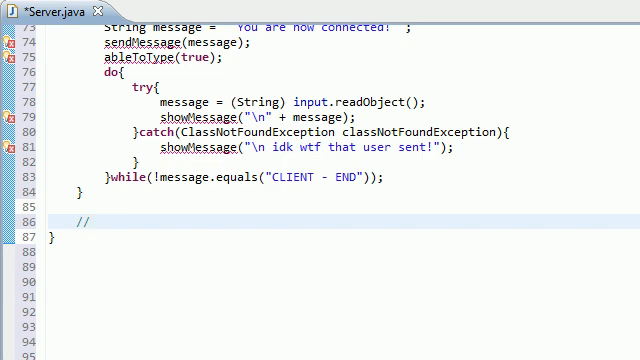
{"action": "type", "text": "close str"}
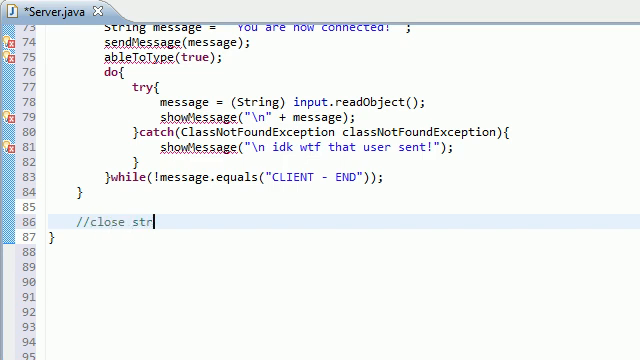
{"action": "type", "text": "eams and socke"}
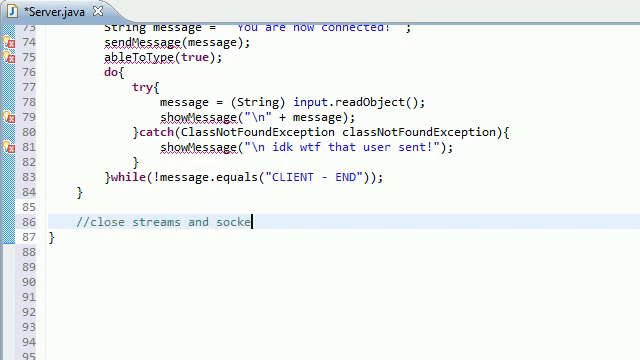
{"action": "type", "text": "ts after you are done chatting"}
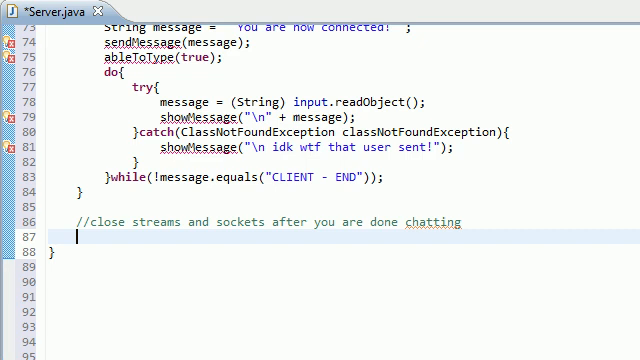
Step: Declare an empty private void closeCrap(){} method below the comment
{"action": "type", "text": "private"}
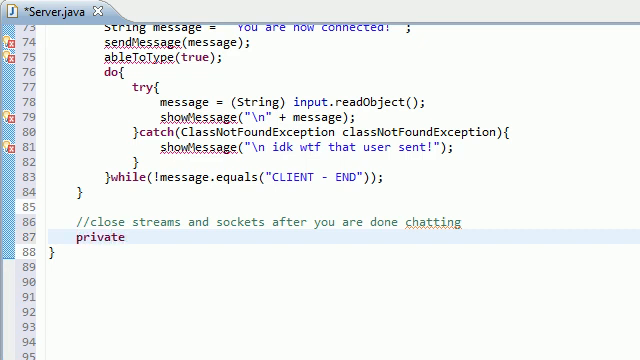
{"action": "type", "text": "void close"}
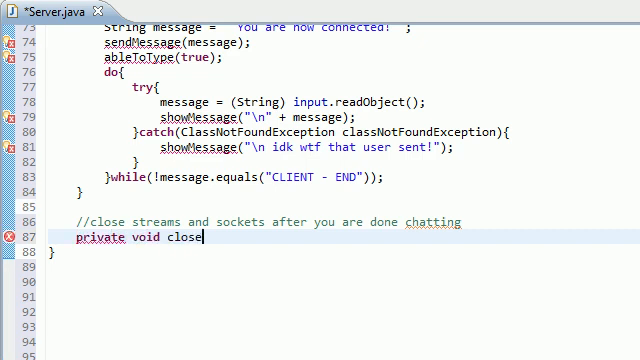
{"action": "type", "text": "crap()"}
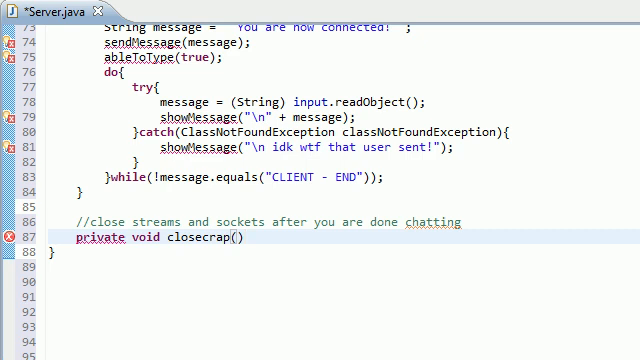
{"action": "type", "text": "{}"}
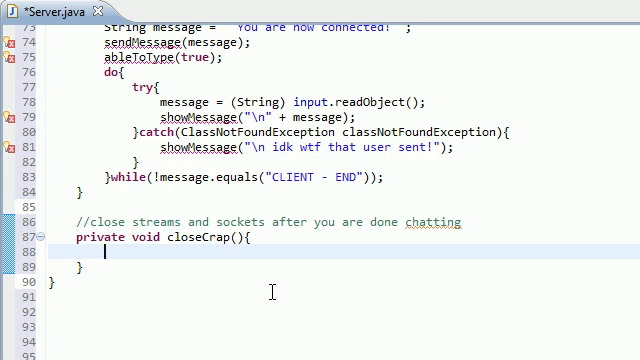
Step: Add showMessage("\n Closing connections... \n") as the first line of closeCrap()
{"action": "type", "text": "showMessage"}
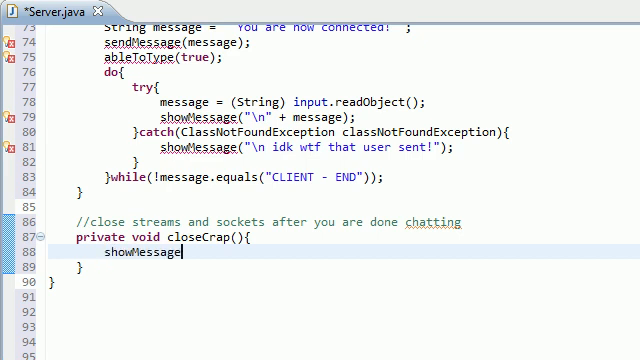
{"action": "type", "text": "()"}
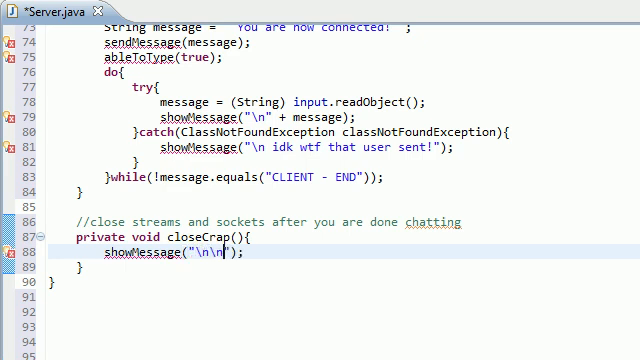
{"action": "type", "text": "Closing connec"}
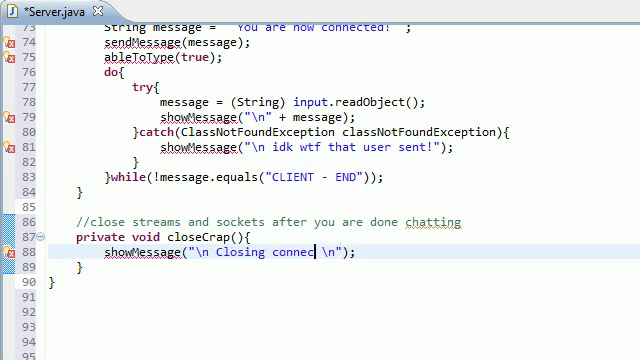
{"action": "type", "text": "iong..."}
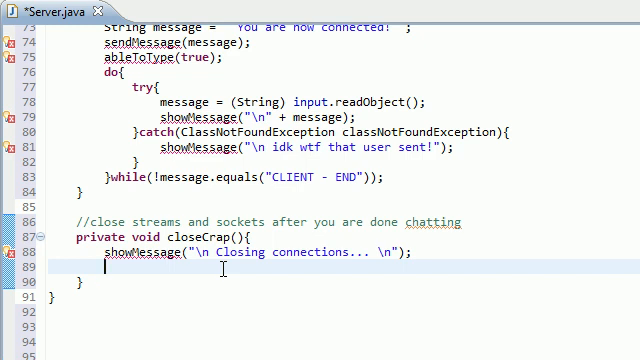
Step: Disable typing with ableToType(false) and begin a try statement
{"action": "type", "text": "able"}
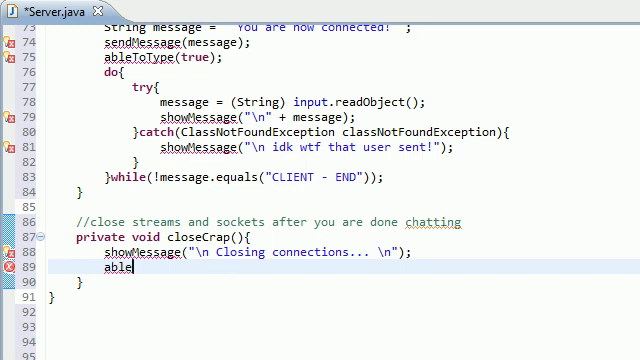
{"action": "type", "text": "ToType(false);"}
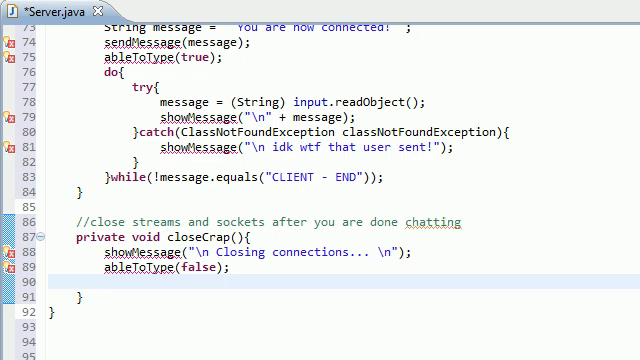
{"action": "type", "text": "try"}
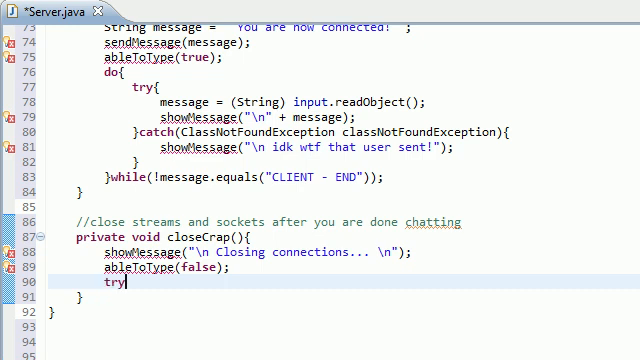
Step: Add an empty try block and catch(IOException ioException) calling ioException.printStackTrace()
{"action": "type", "text": "{}"}
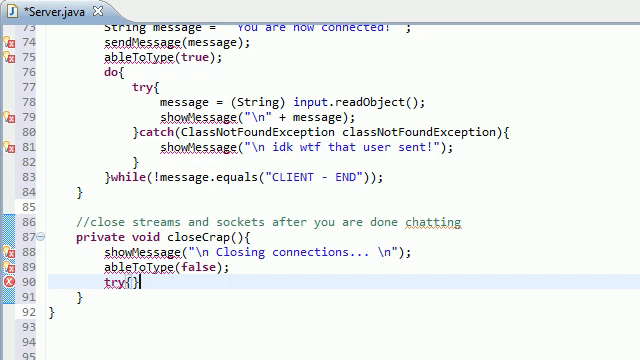
{"action": "type", "text": "}catch"}
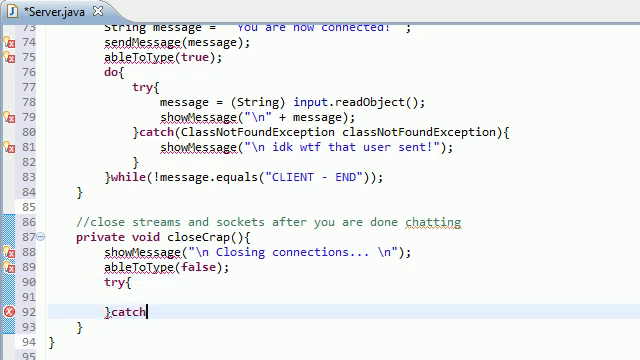
{"action": "type", "text": "()"}
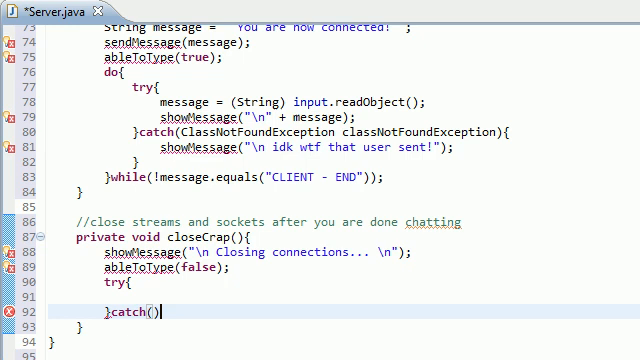
{"action": "type", "text": "IOException"}
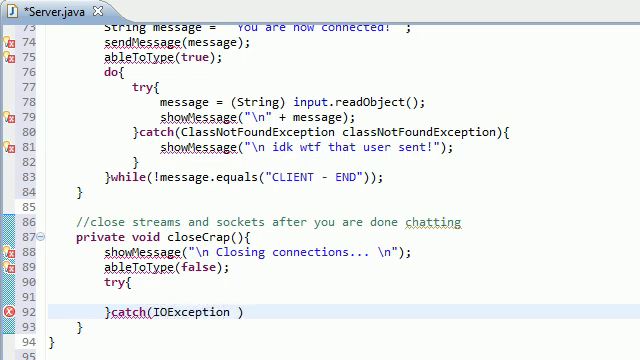
{"action": "type", "text": "ioException"}
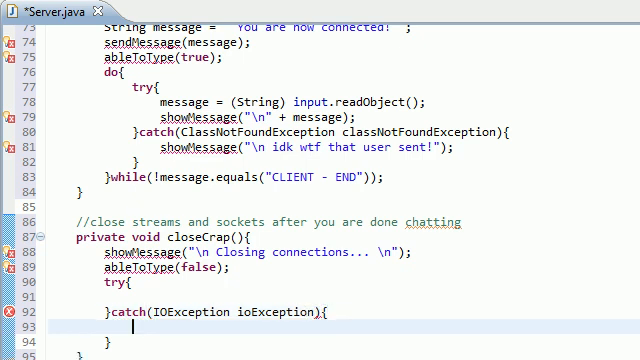
{"action": "type", "text": "ioException."}
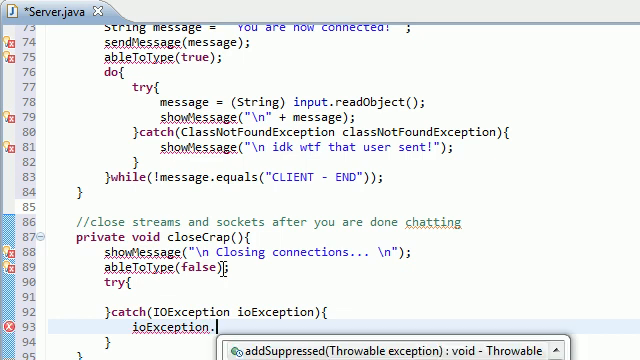
{"action": "type", "text": "printStackTrace("}
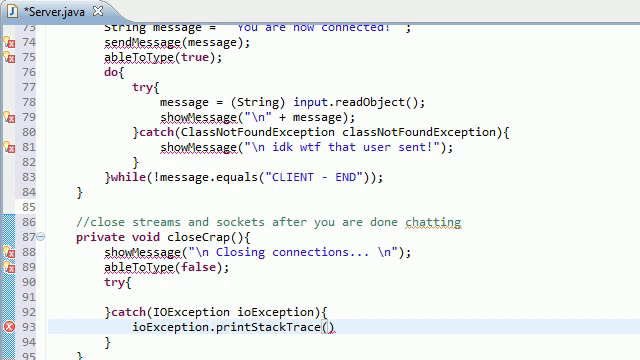
{"action": "scroll", "scroll_direction": "down", "scroll_amount": 3}
{"action": "type", "text": ";"}
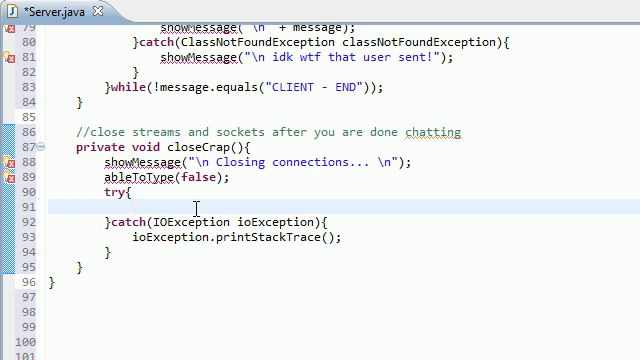
Step: Call output.close(), input.close() and connection.close() inside the try block
{"action": "type", "text": "output.close();"}
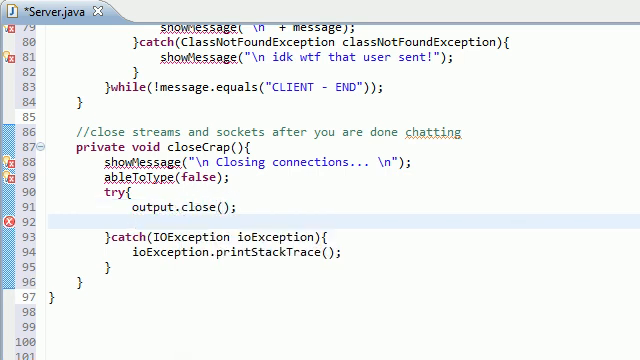
{"action": "type", "text": "i"}
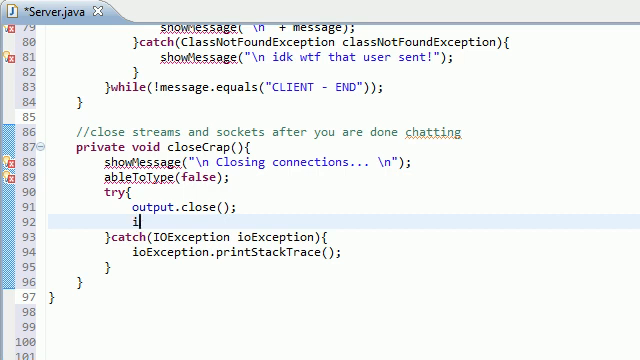
{"action": "type", "text": "nput.close();"}
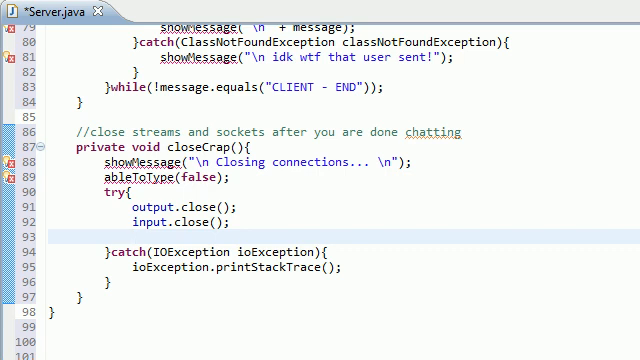
{"action": "type", "text": "connection.close();"}
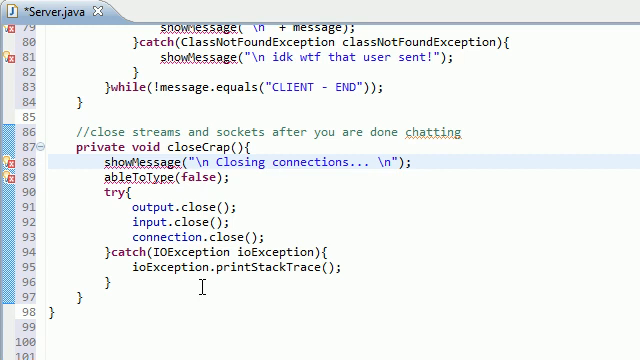
{"action": "scroll", "scroll_direction": "up", "scroll_amount": 3}
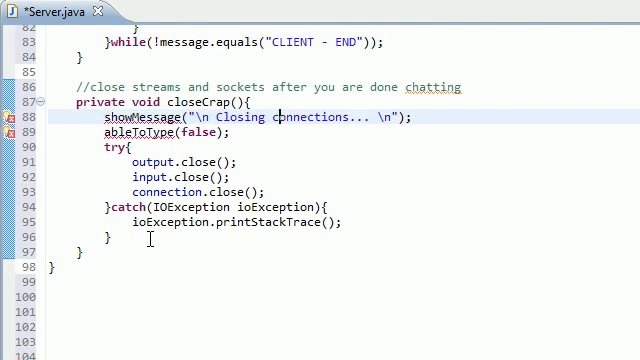
{"action": "scroll", "scroll_direction": "down", "scroll_amount": 3}
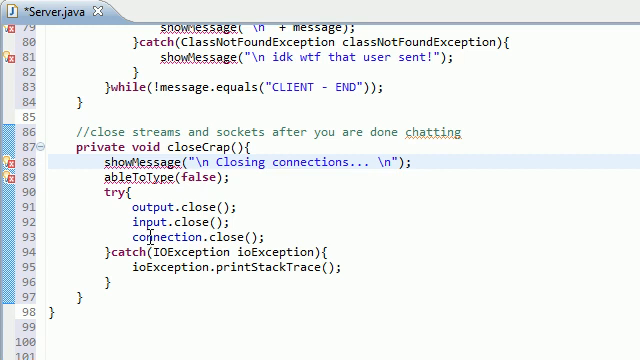
{"action": "mouse_move", "coordinate": [146, 233]}
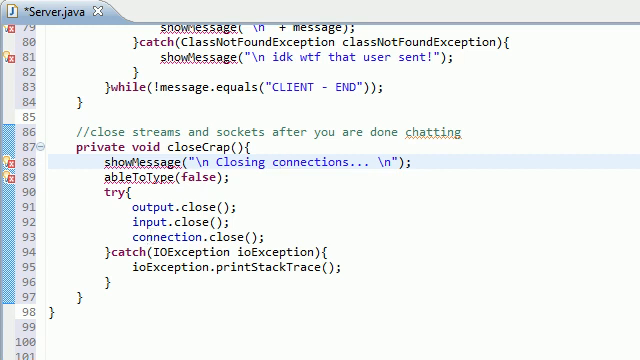